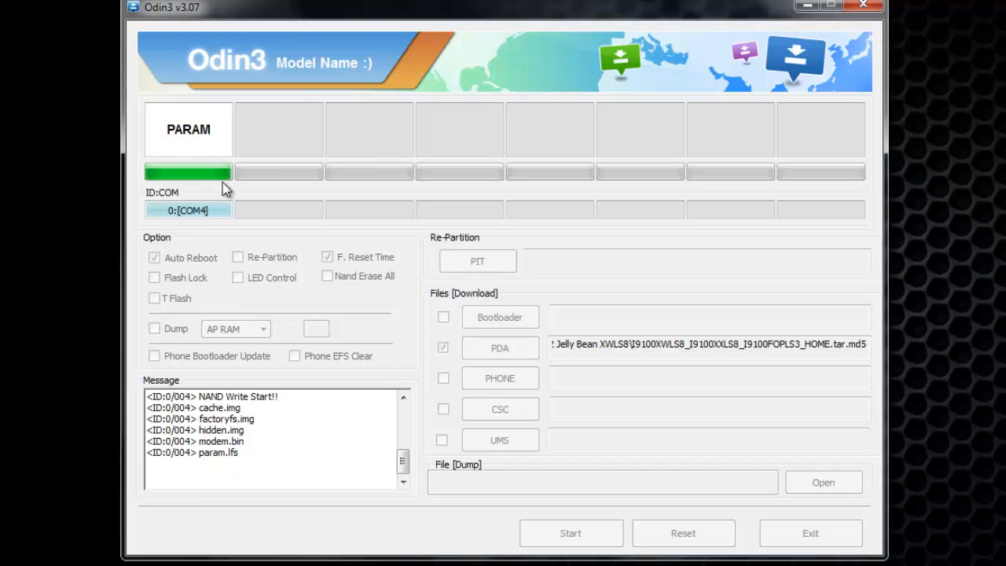
pyautogui.moveTo(232, 188)
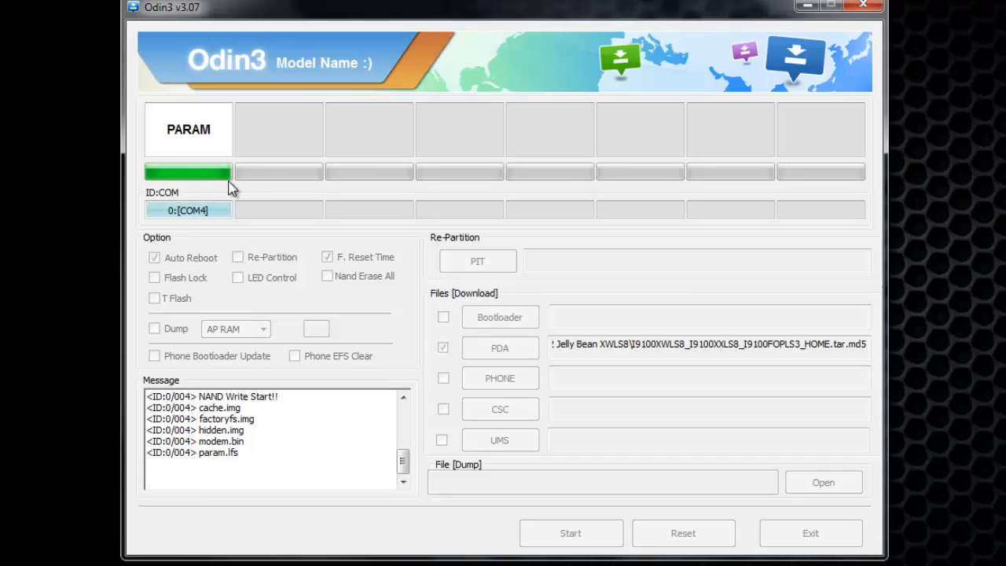